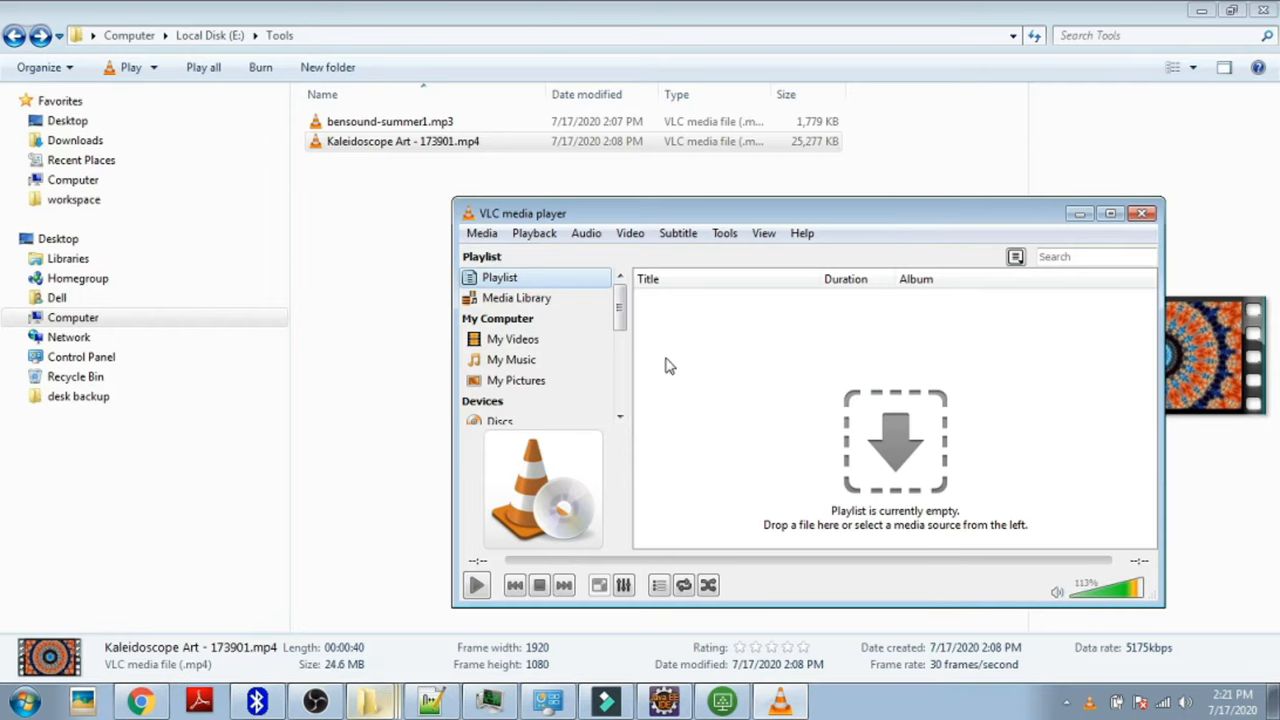
mouse_move(388, 122)
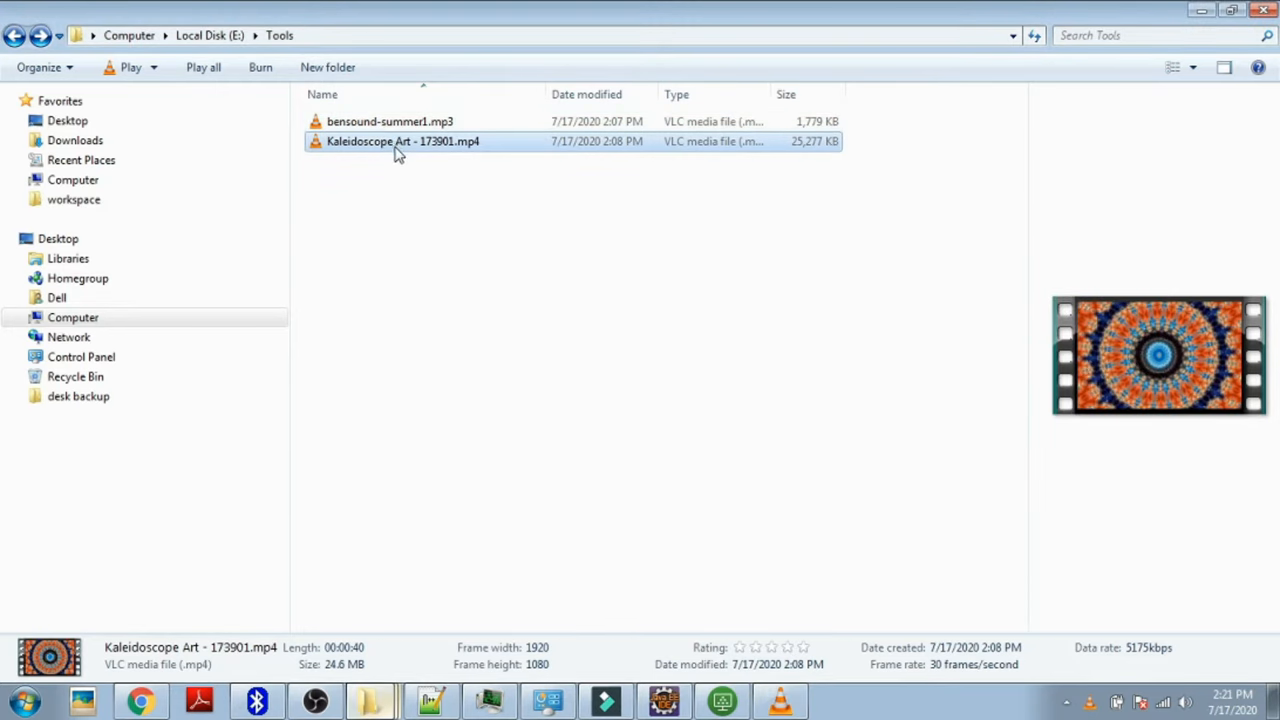
Play bensound-summer1.mp3 and Kaleidoscope Art - 173901.mp4 in VLC and show the playlist
click(390, 122)
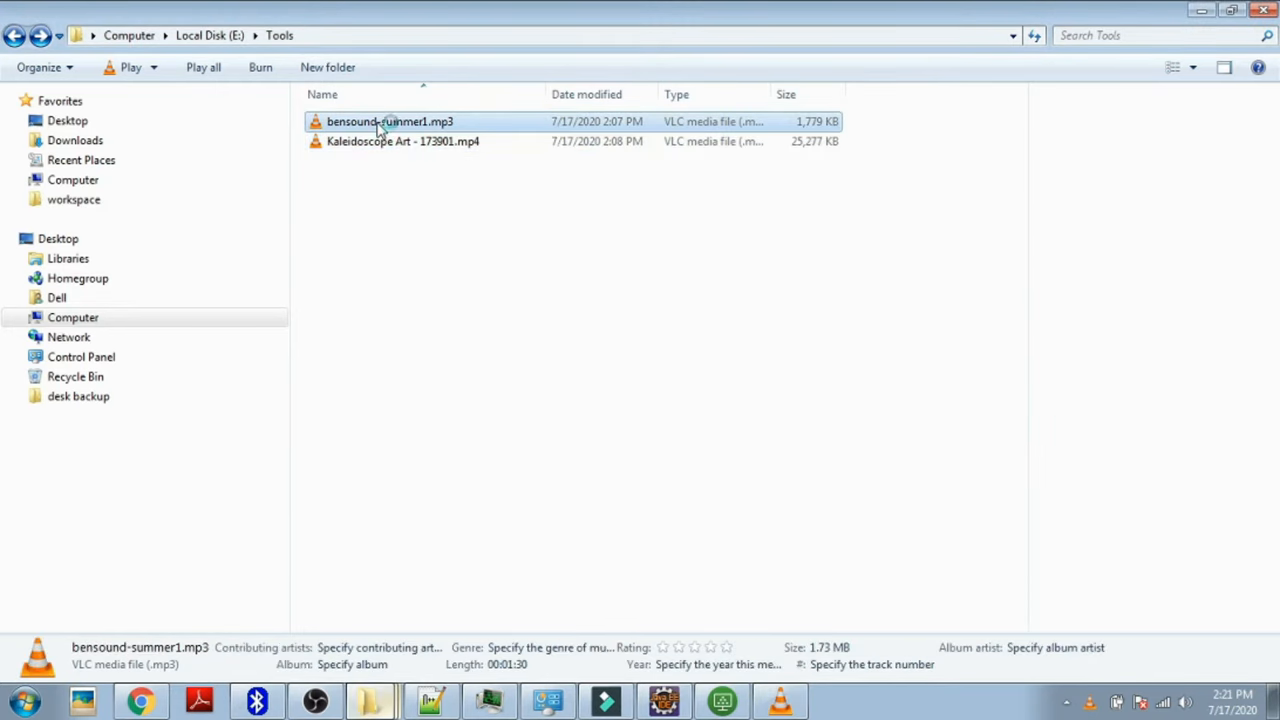
double_click(390, 122)
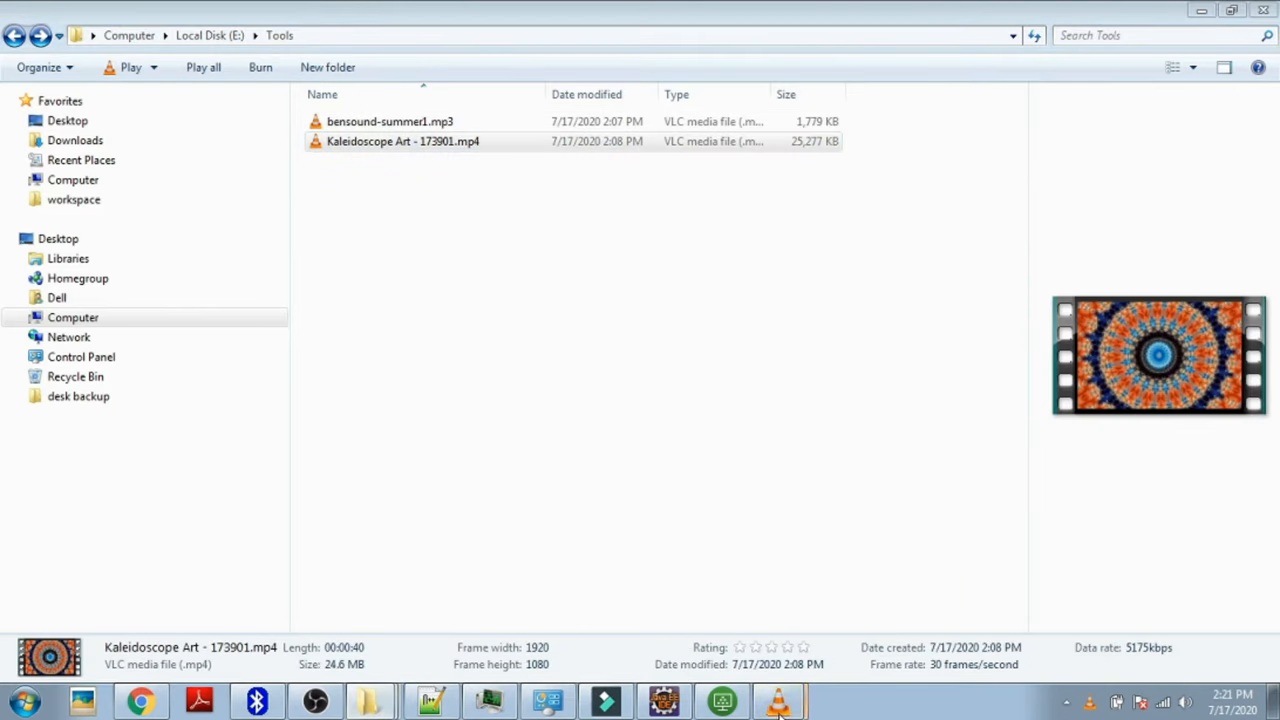
double_click(404, 140)
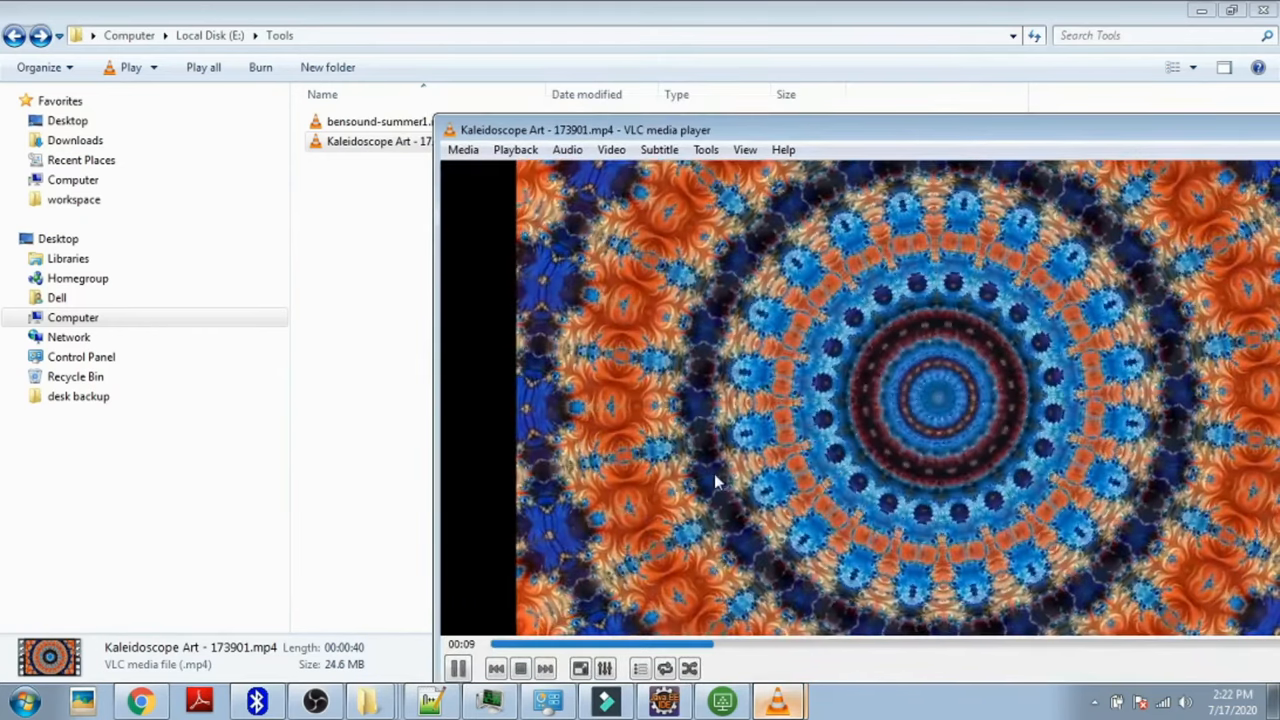
click(640, 500)
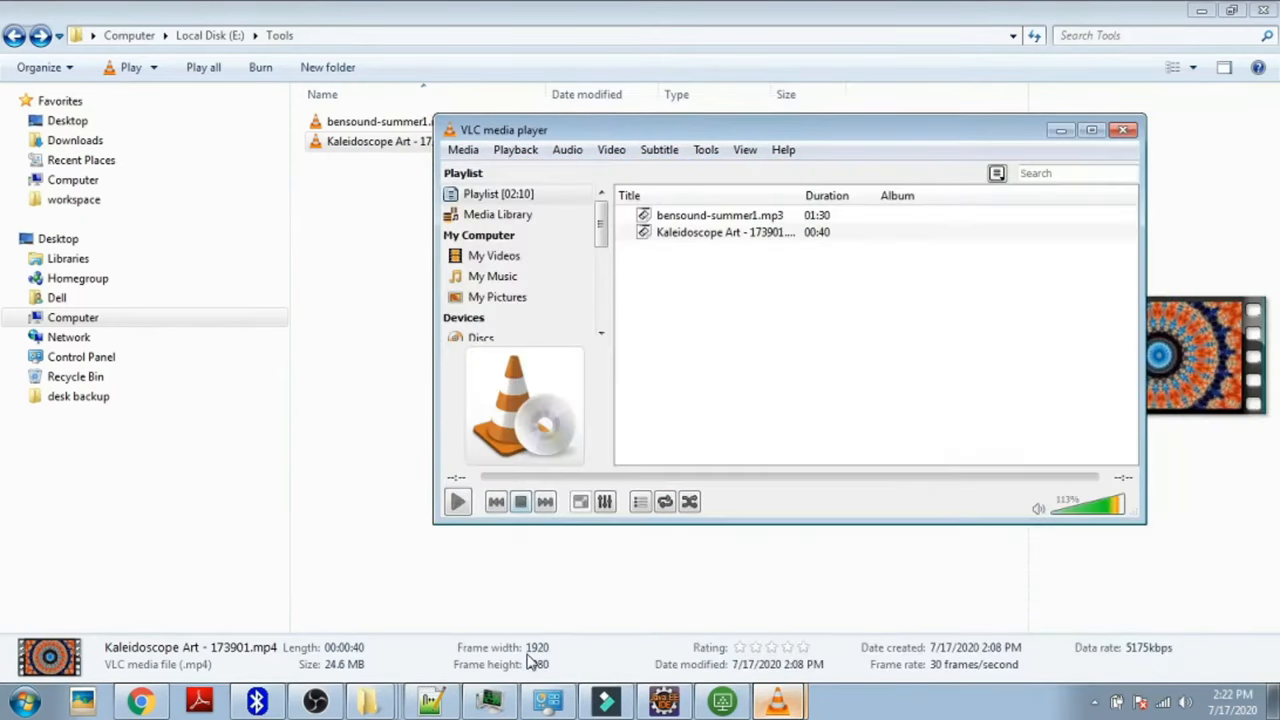
click(464, 148)
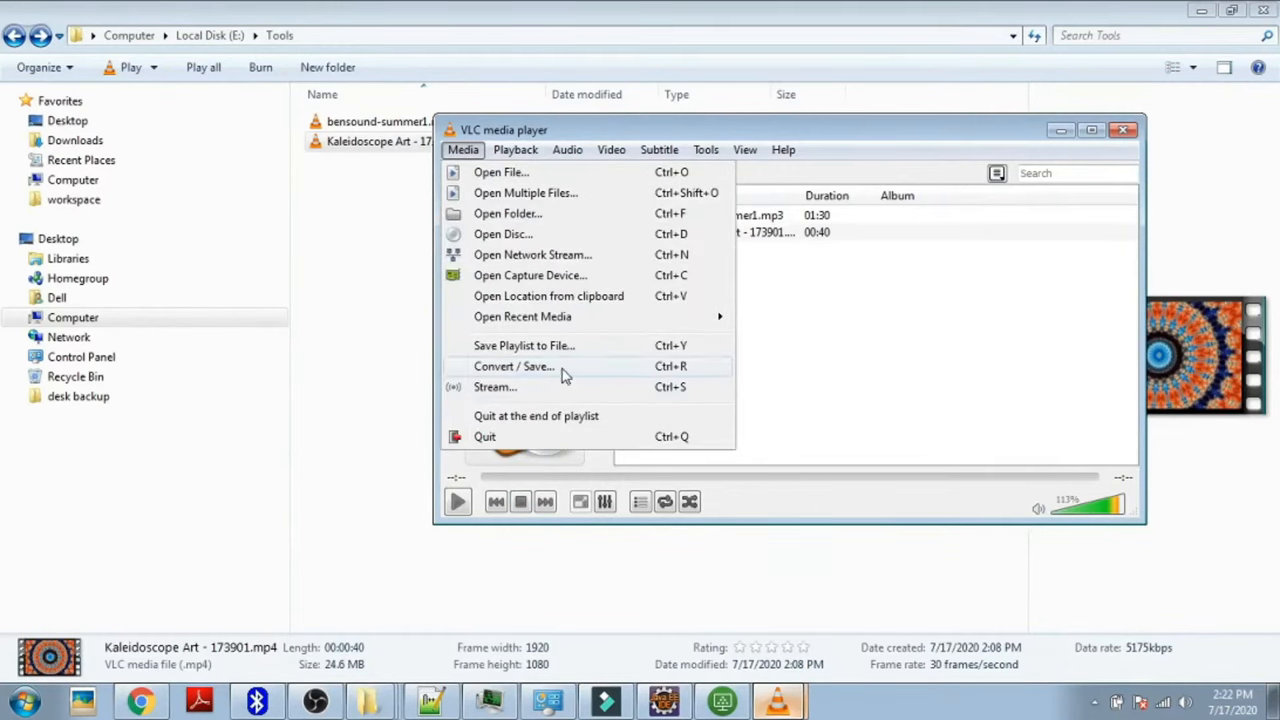
Start Convert / Save with Kaleidoscope Art - 173901.mp4 from E:\Tools as the source
click(512, 366)
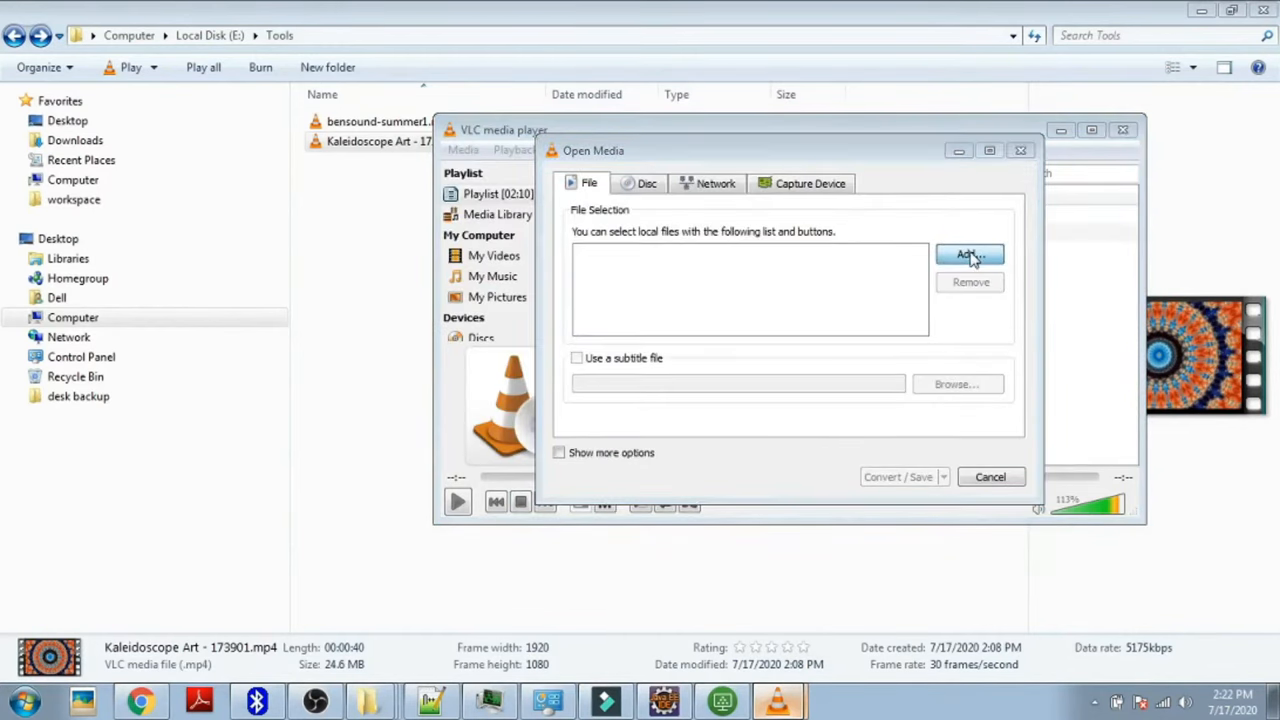
click(968, 256)
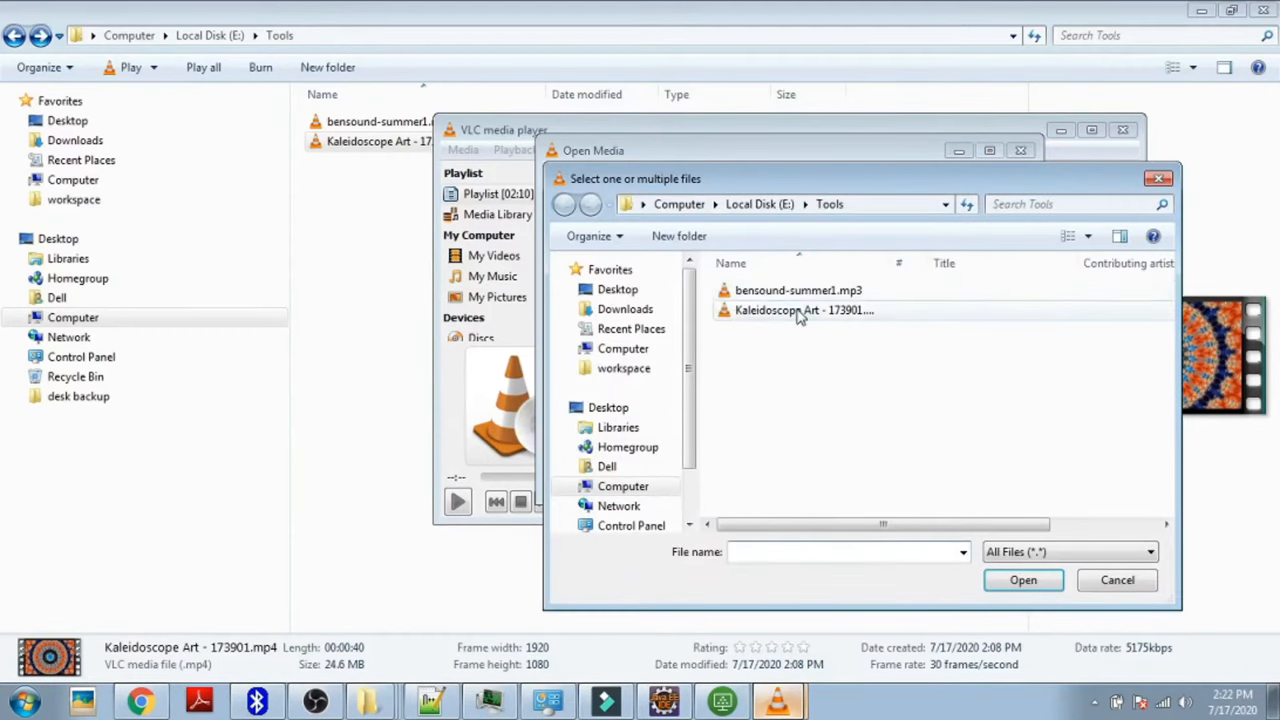
click(1022, 580)
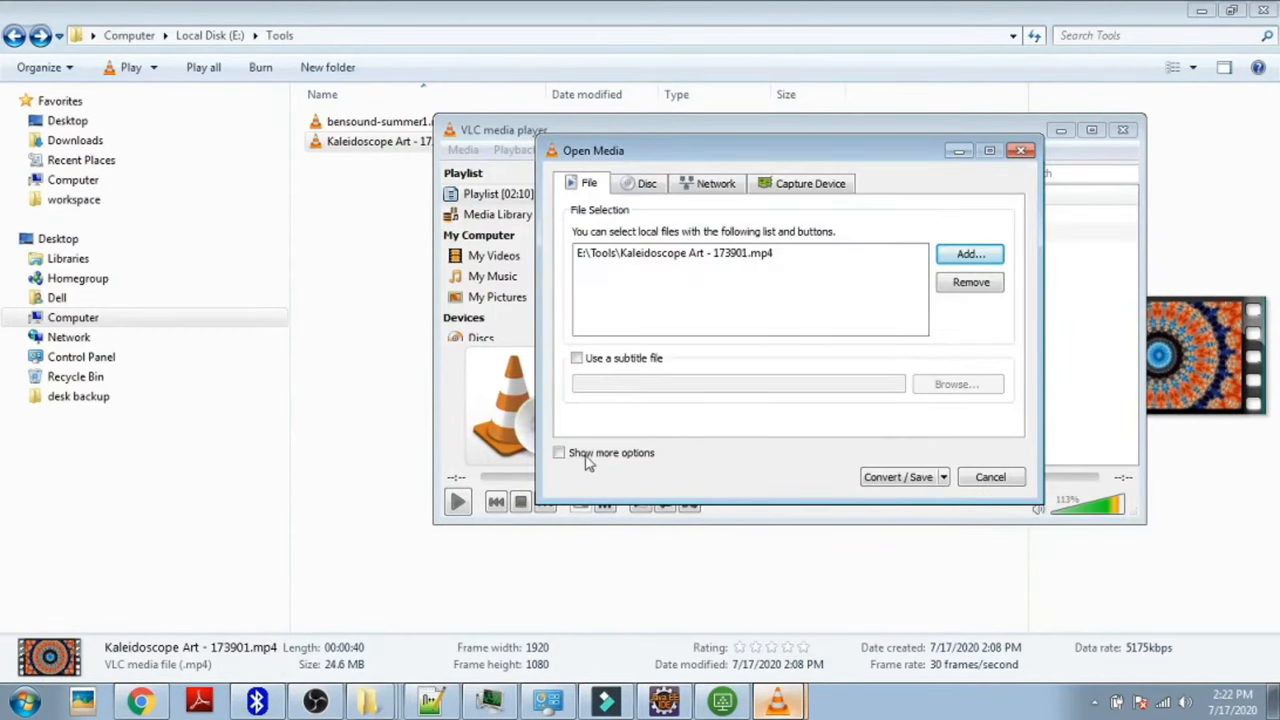
mouse_move(600, 464)
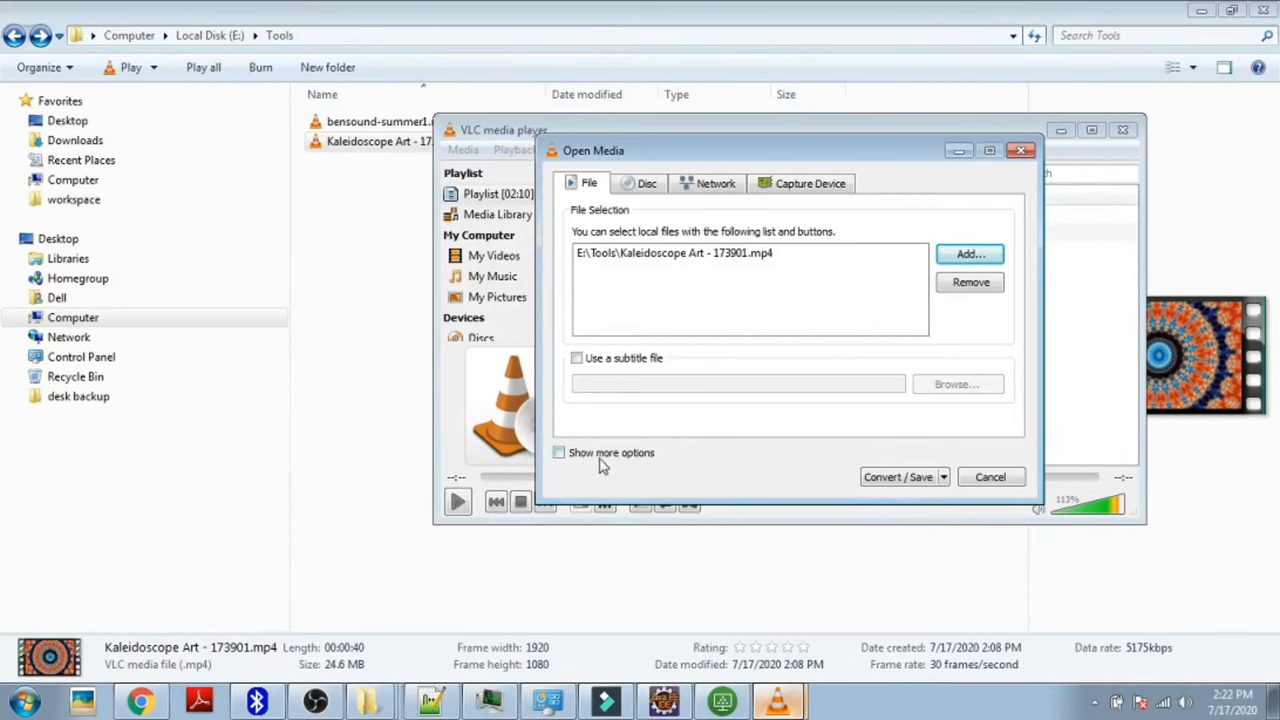
Attach bensound-summer1.mp3 as extra media played synchronously and proceed to Convert
click(558, 452)
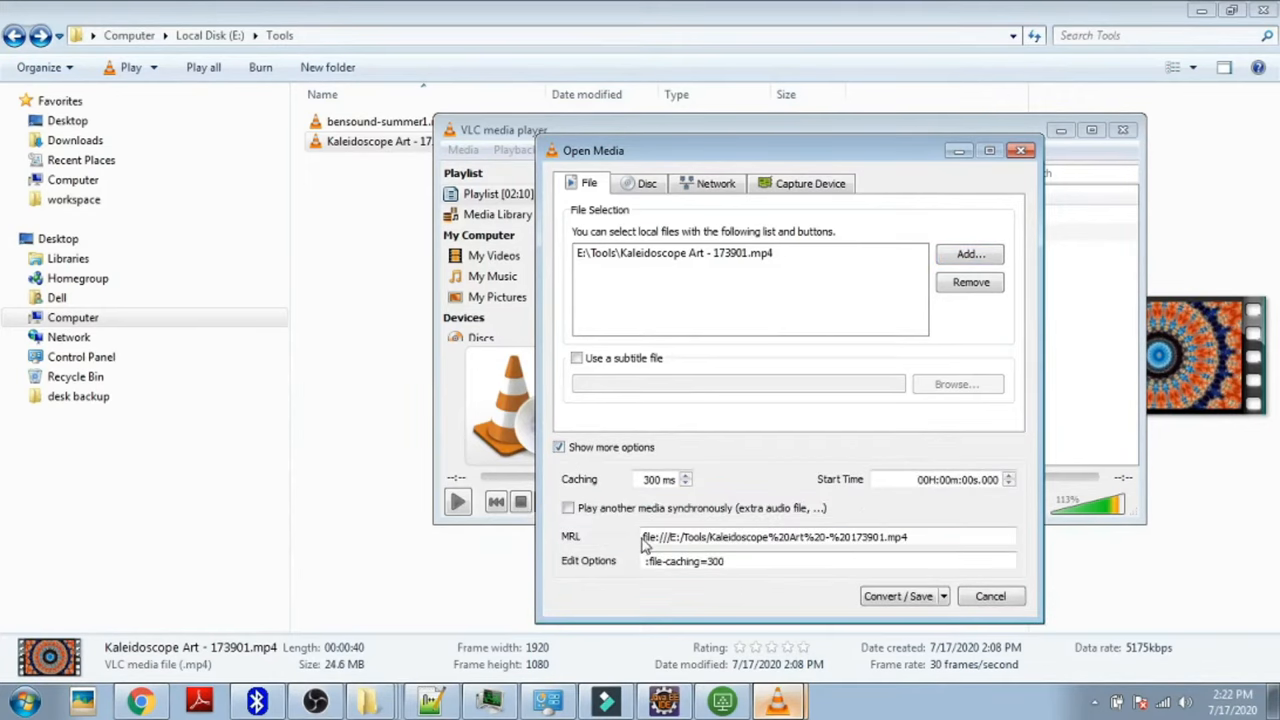
mouse_move(696, 520)
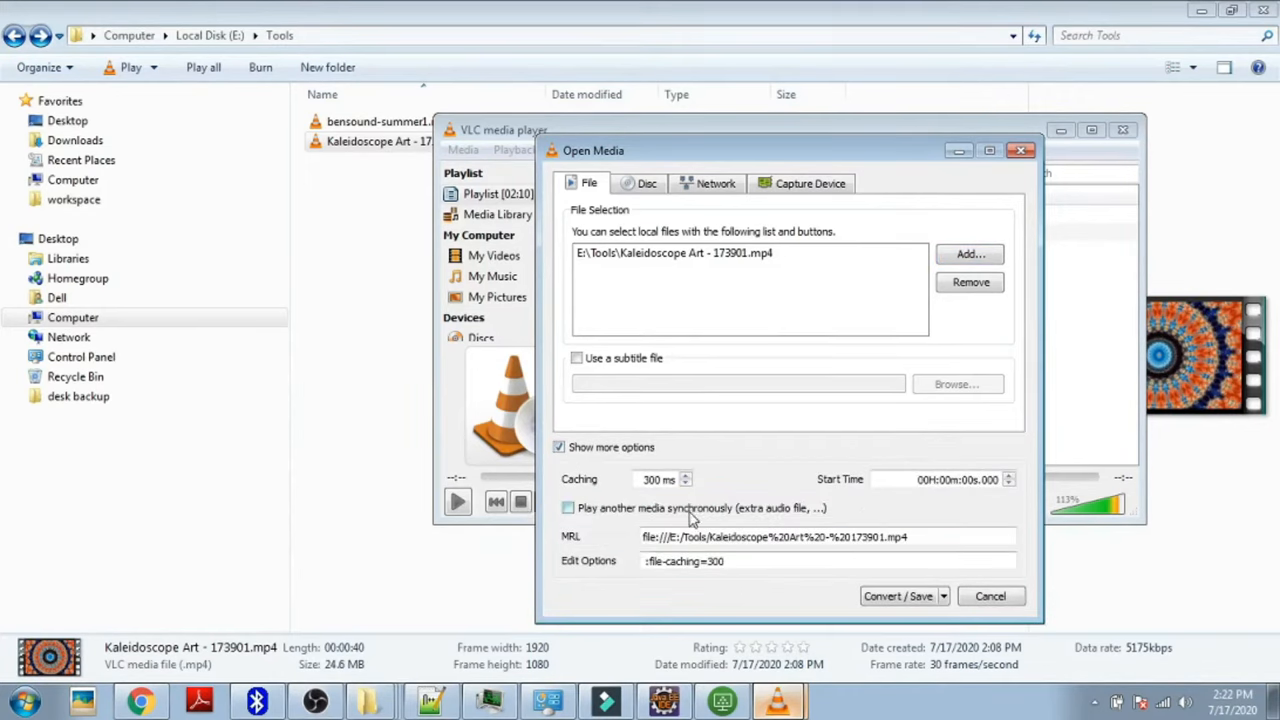
mouse_move(550, 516)
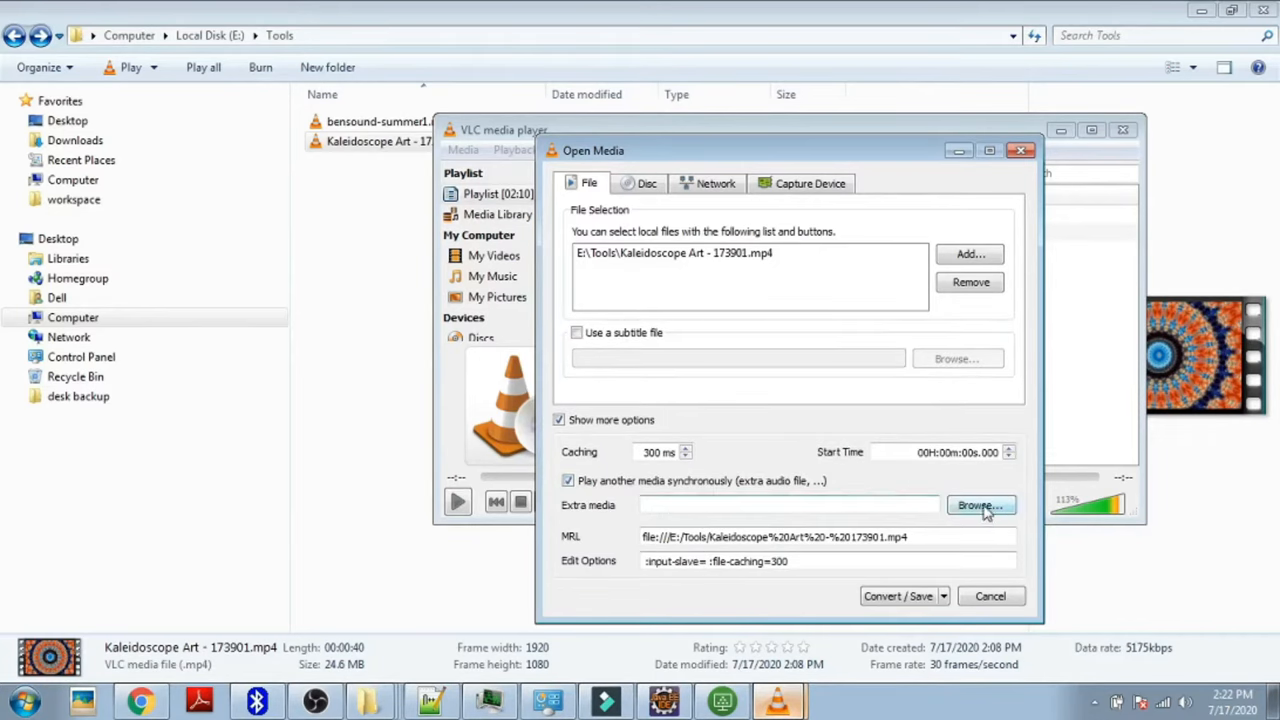
click(980, 504)
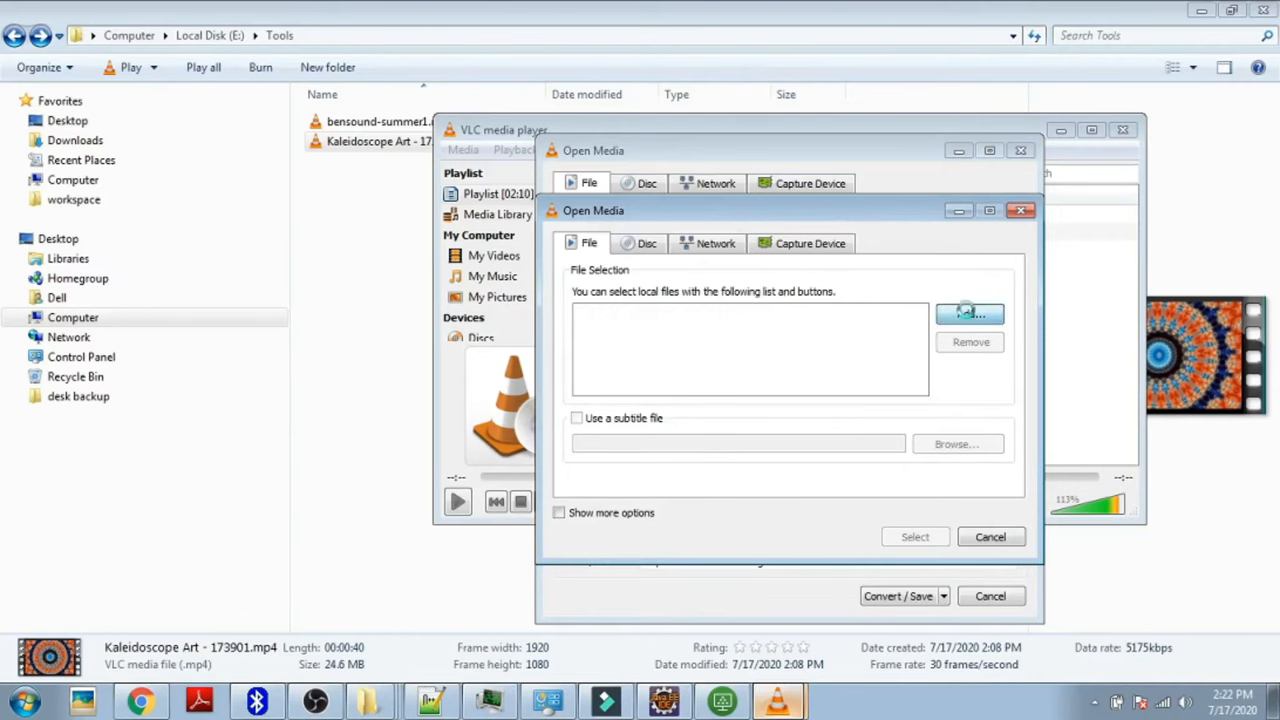
click(968, 314)
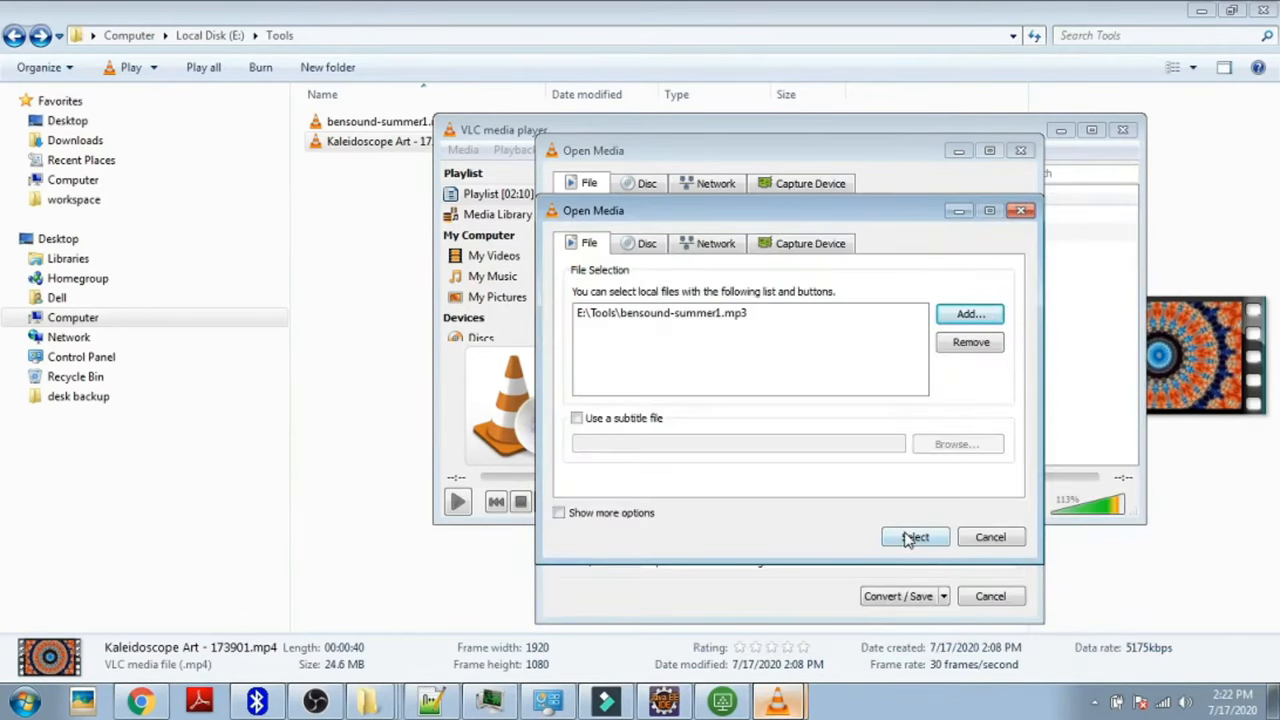
click(914, 536)
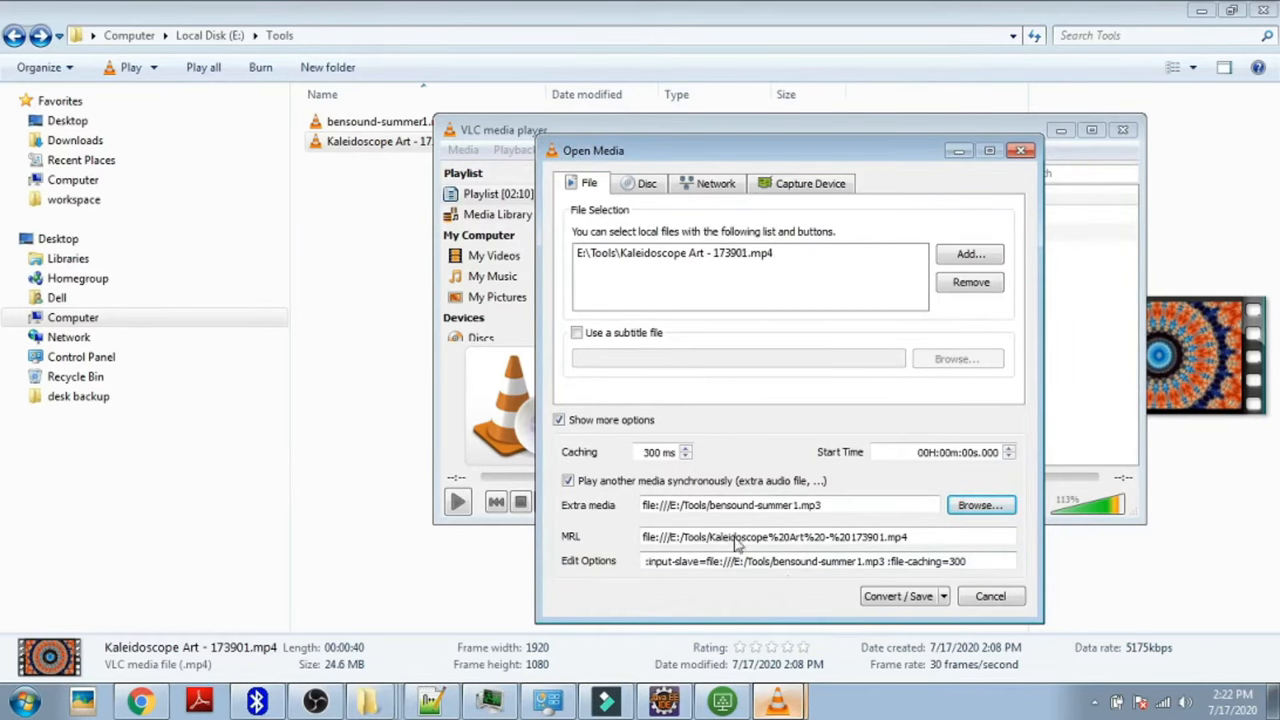
click(896, 596)
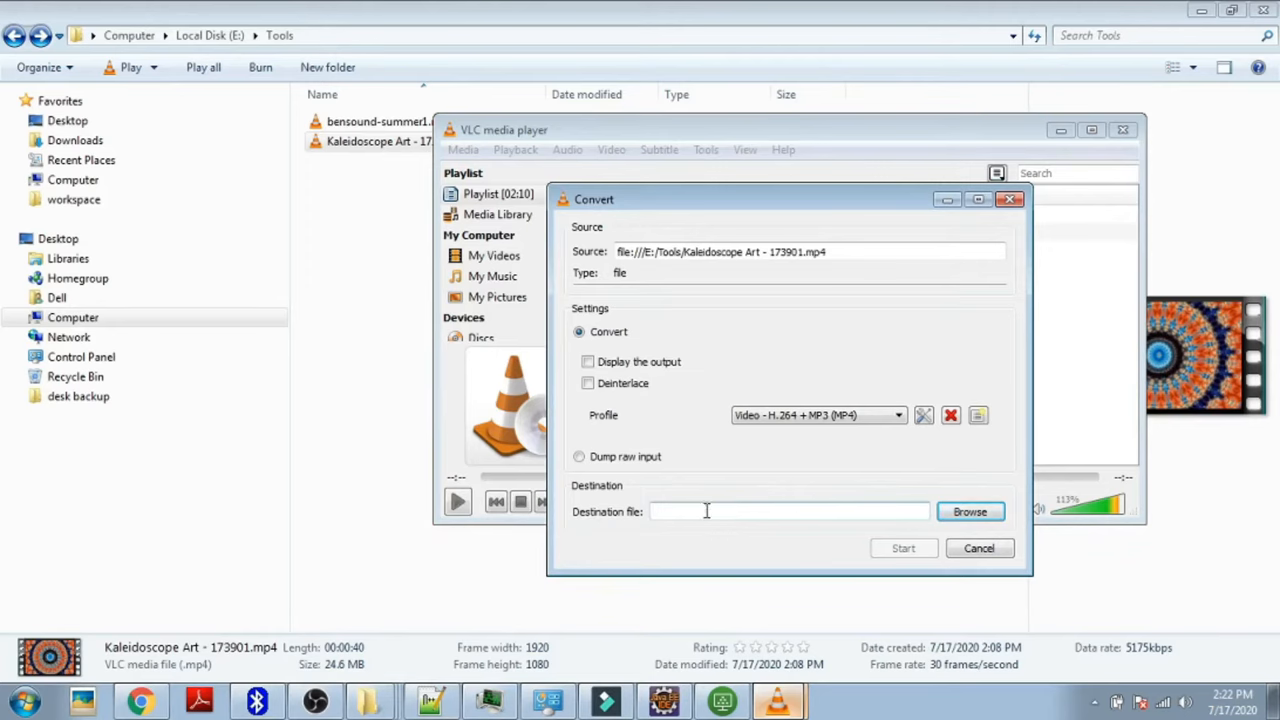
Name the destination file Merged_Video_Audio and start the conversion
text(Merged)
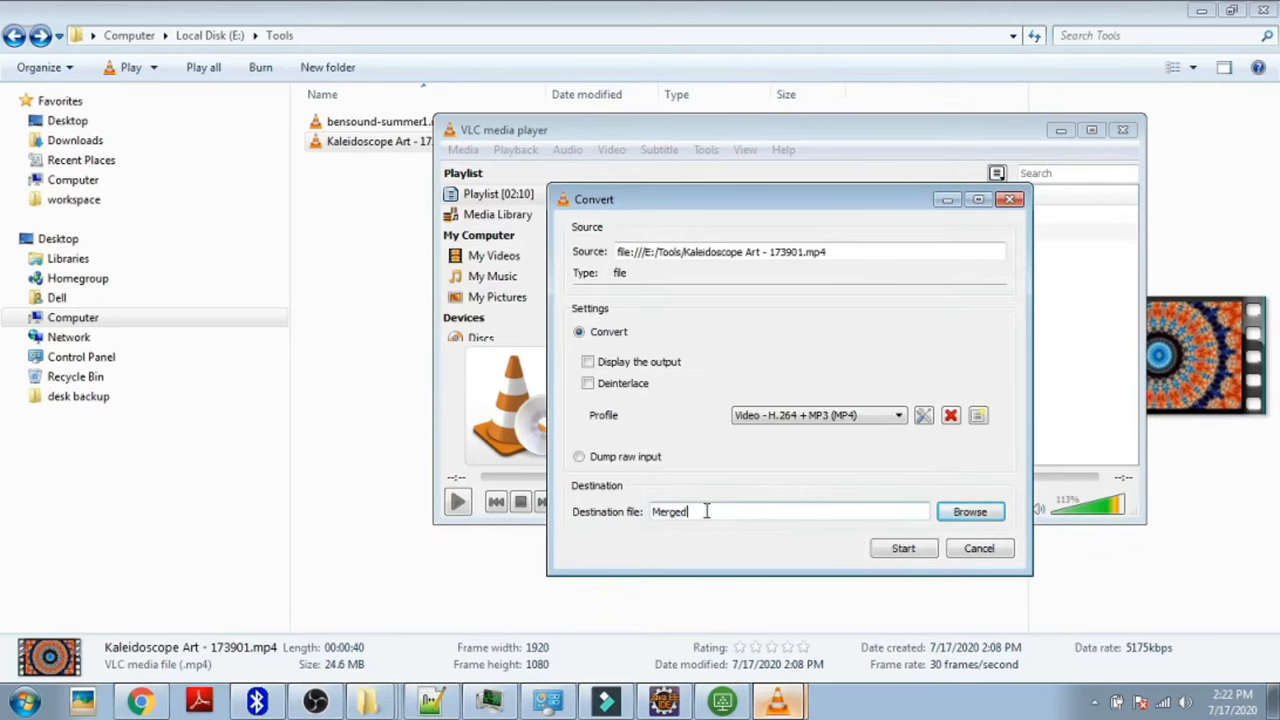
text(_)
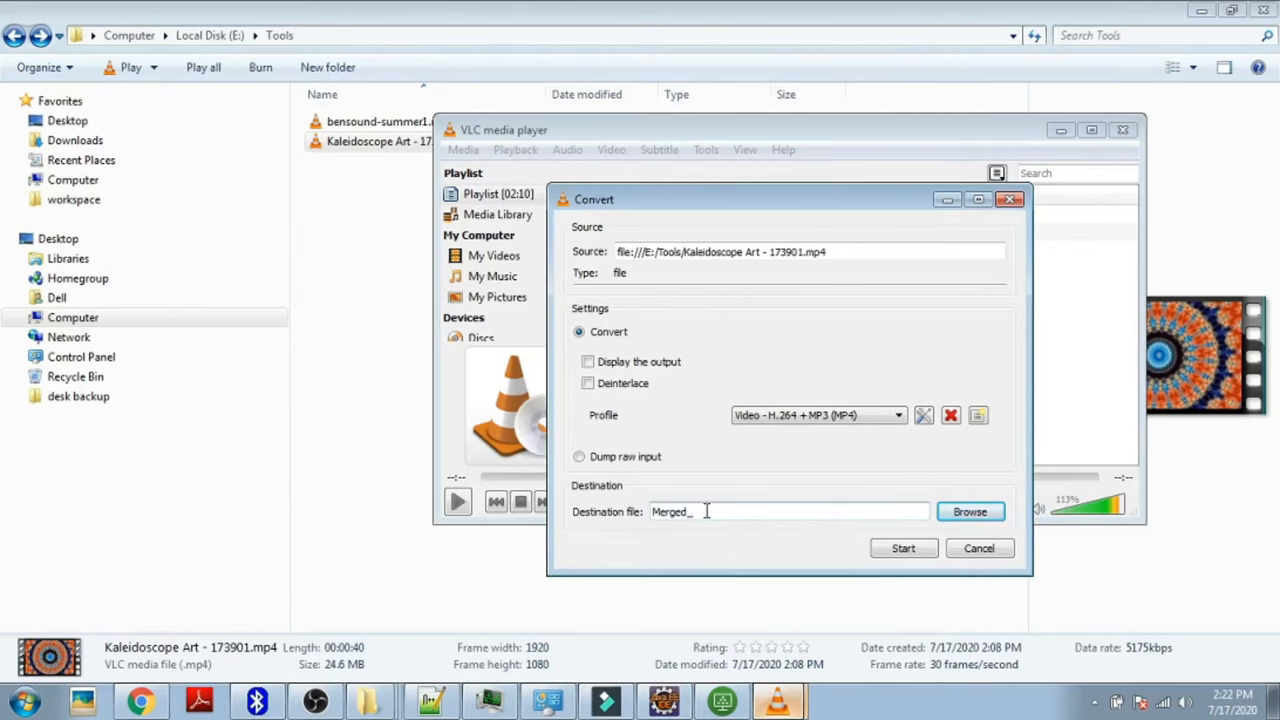
text(Video_)
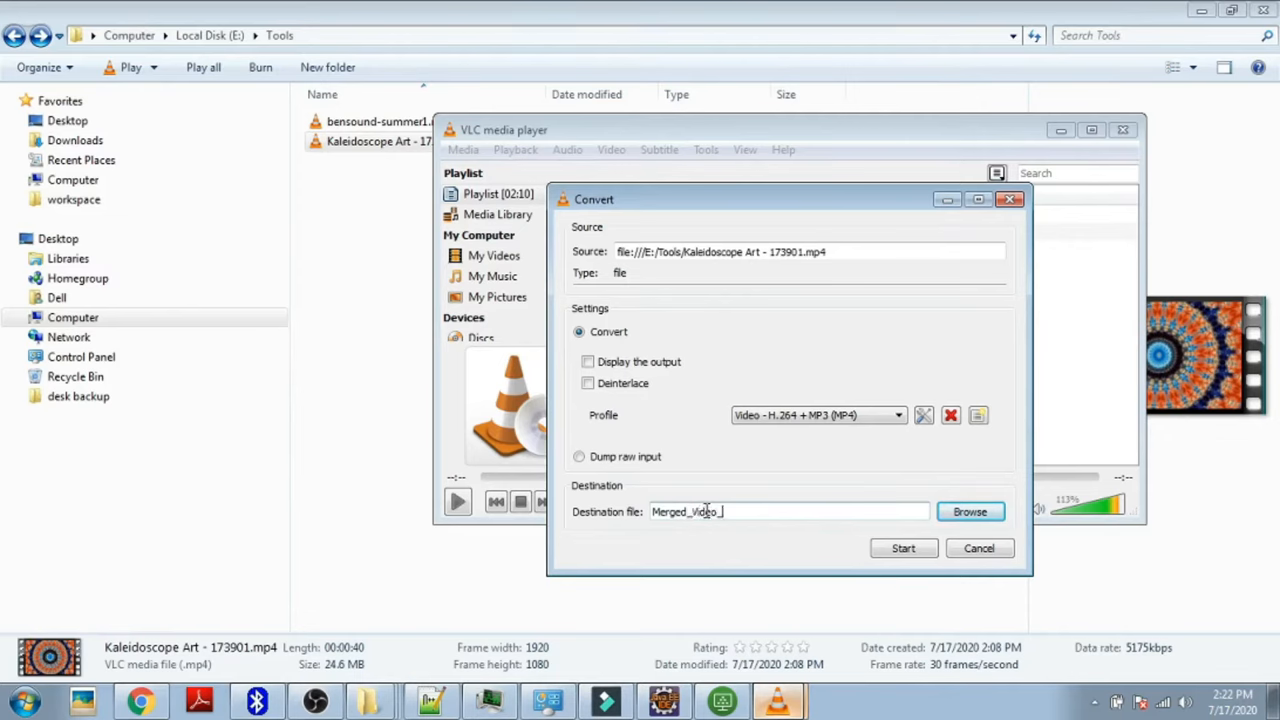
text(A)
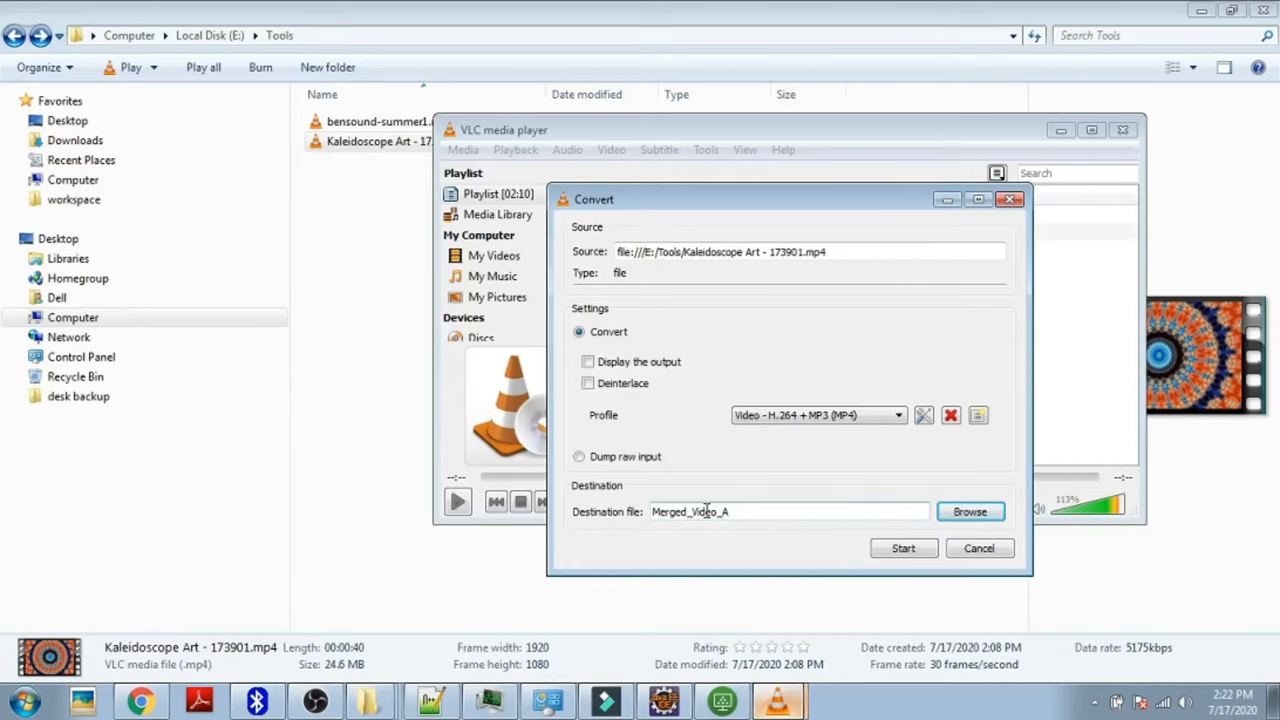
text(udio)
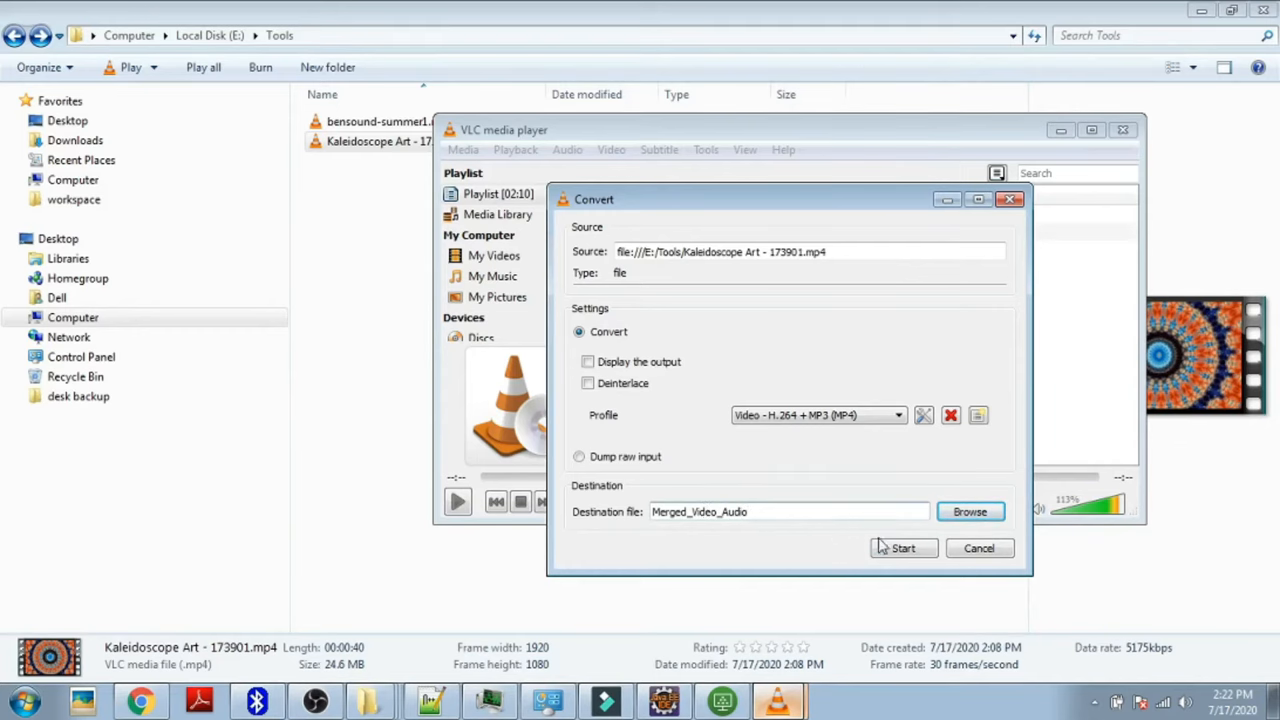
click(904, 548)
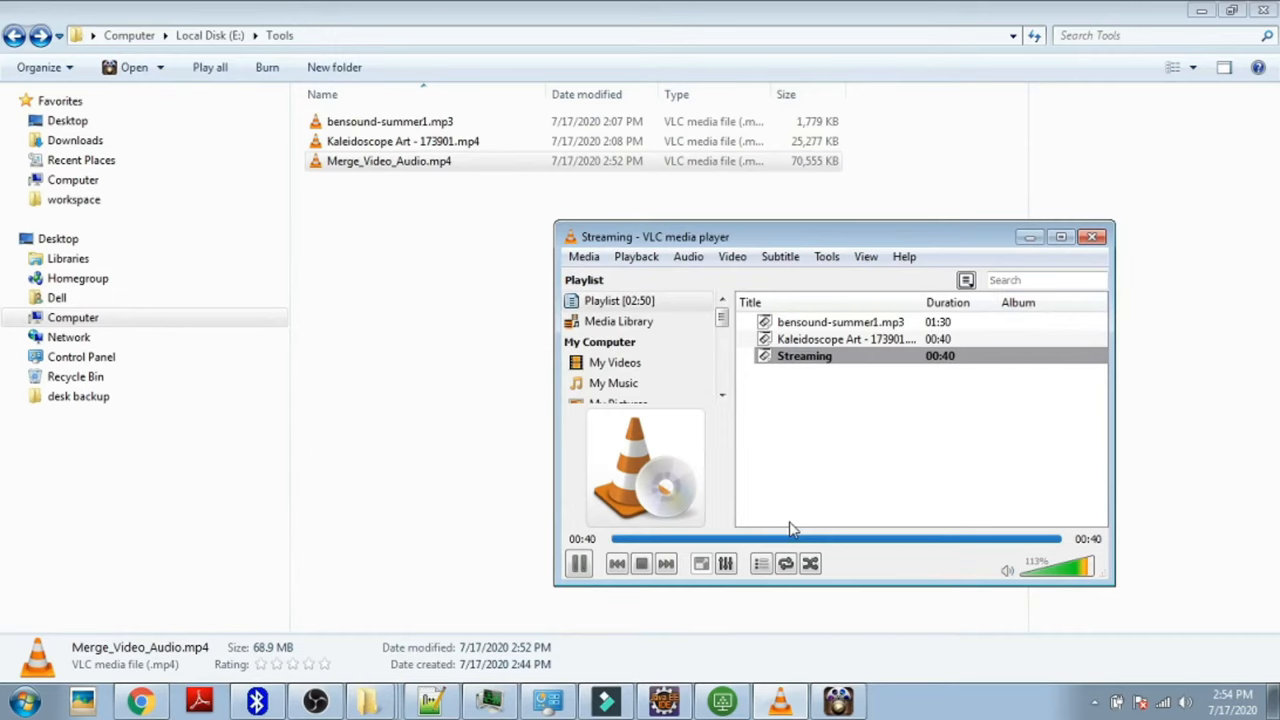
mouse_move(1004, 480)
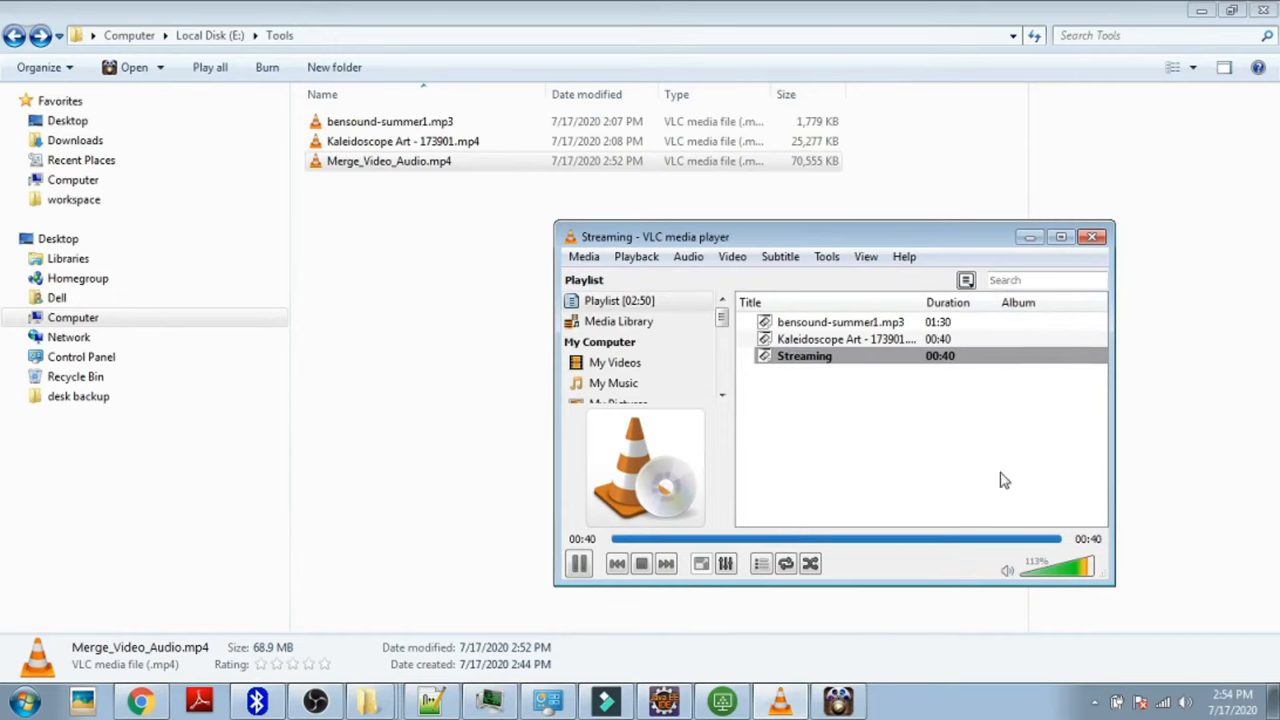
mouse_move(950, 406)
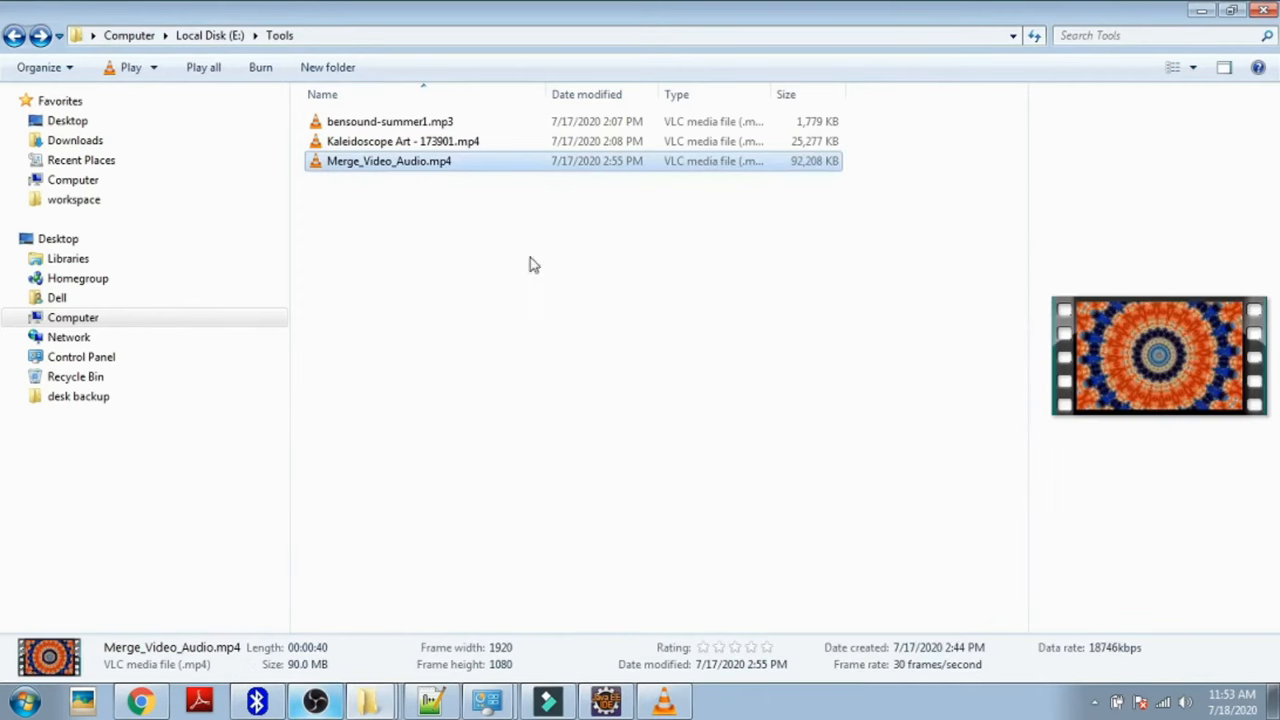
Open Merge_Video_Audio.mp4 with VLC media player from Explorer's right-click menu
right_click(388, 160)
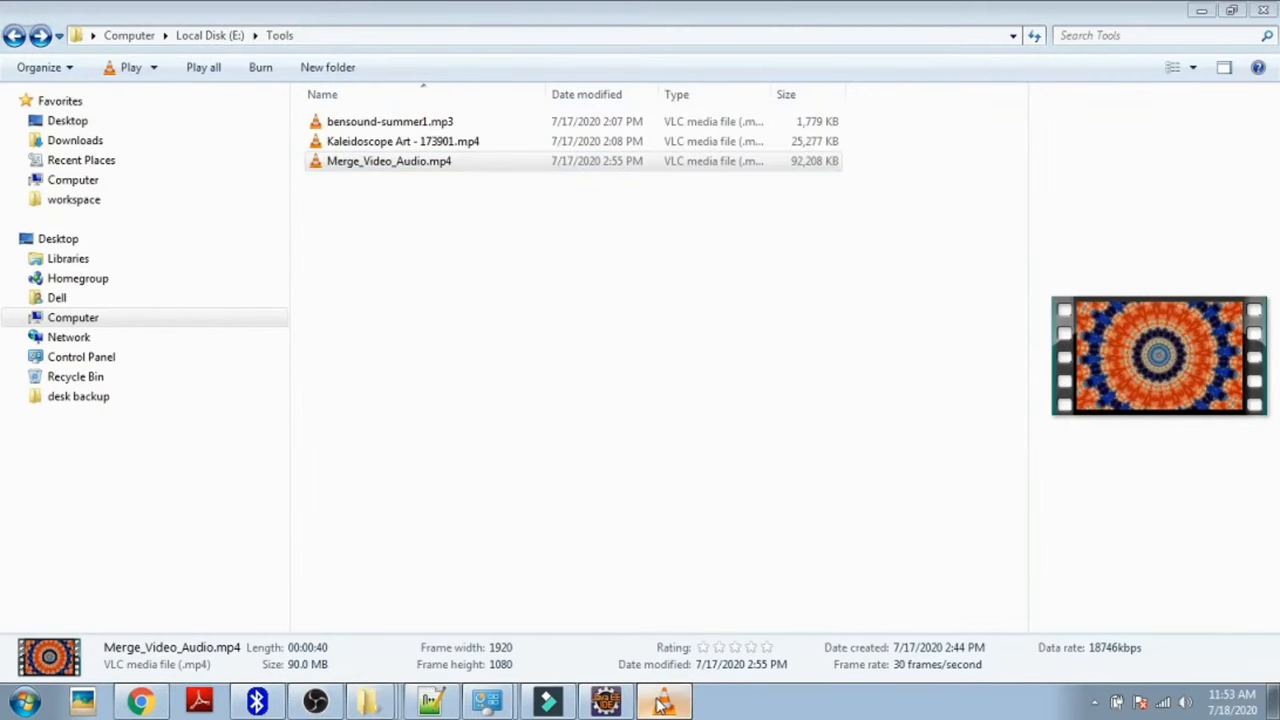
click(664, 700)
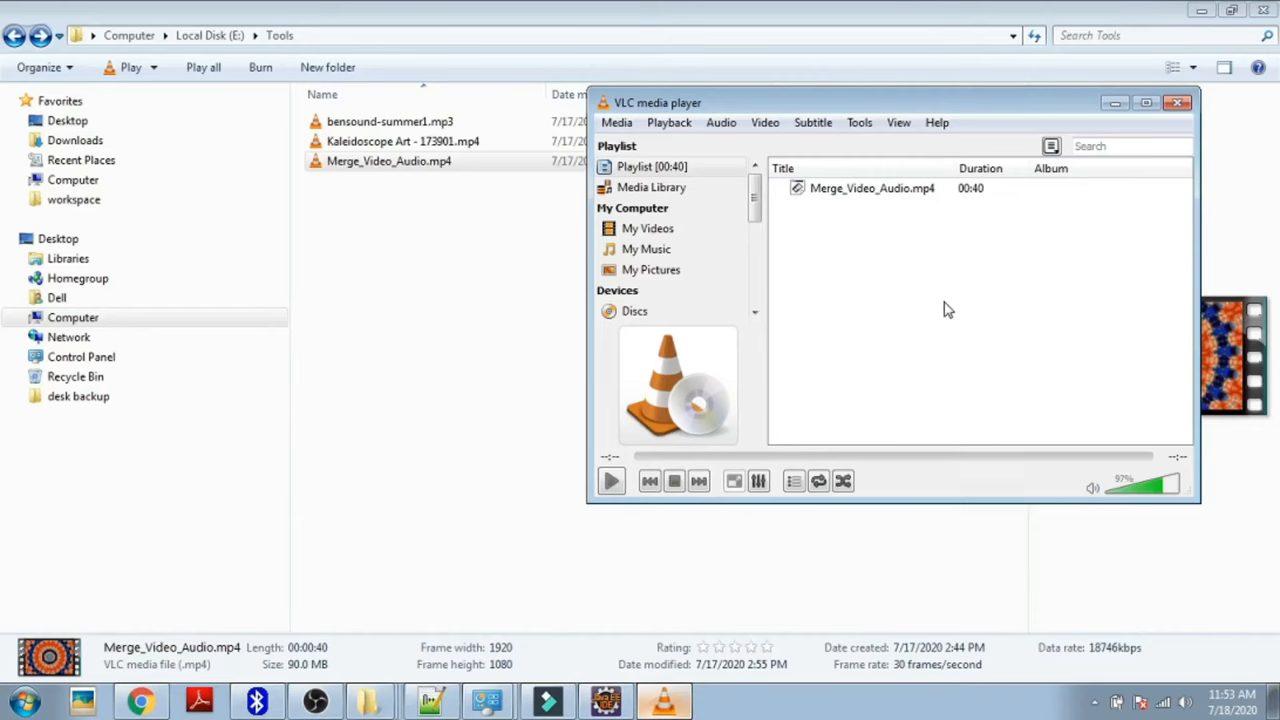
mouse_move(938, 316)
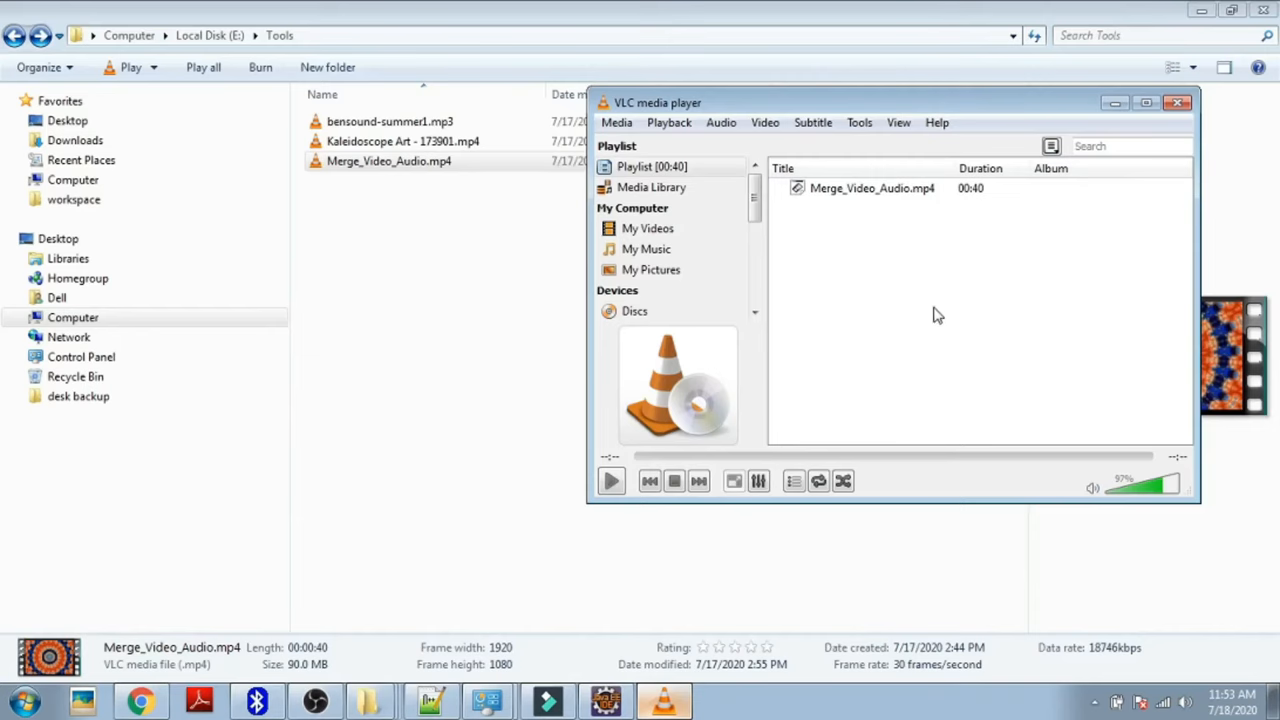
Show VLC's About window with version 2.2.4 Weatherwax
click(936, 122)
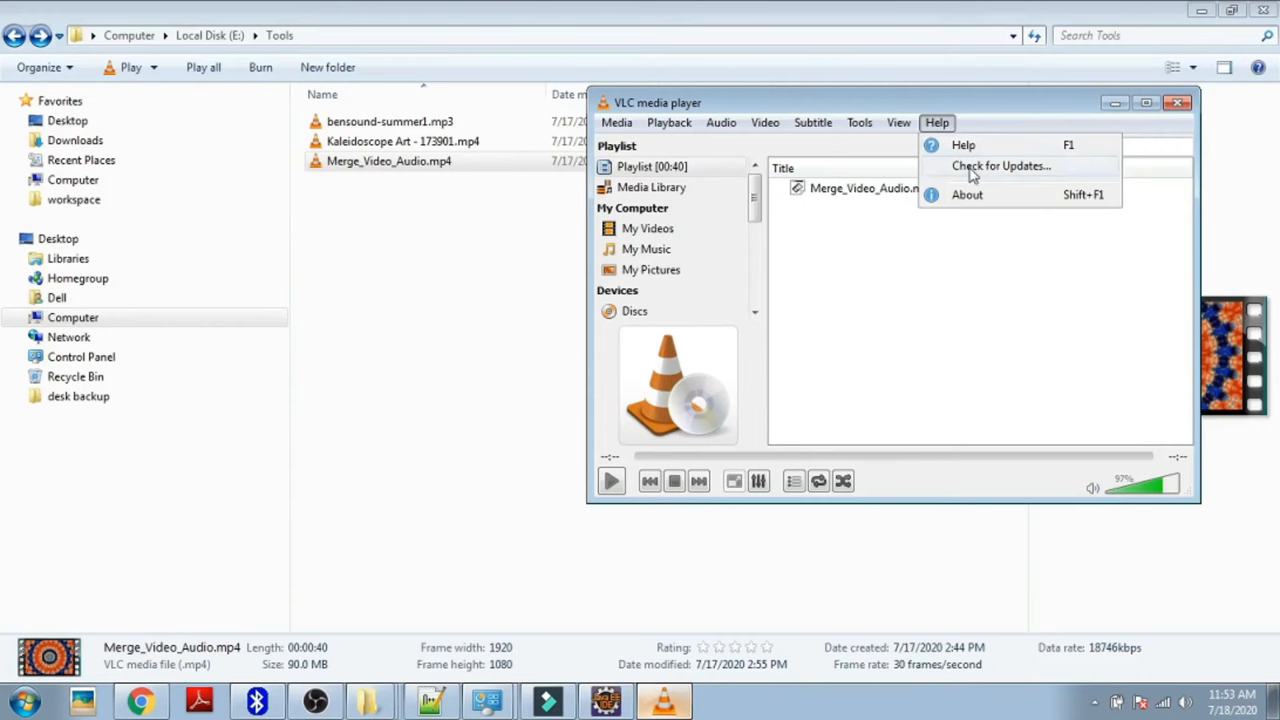
click(966, 194)
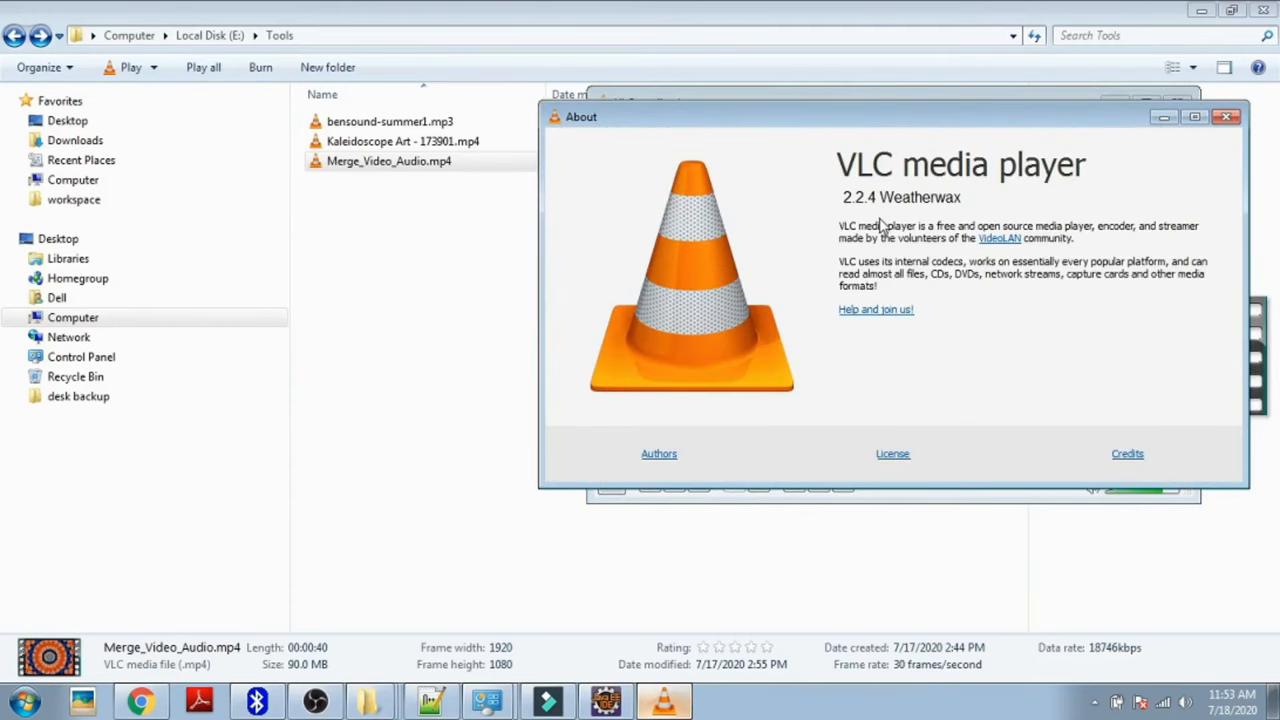
mouse_move(852, 218)
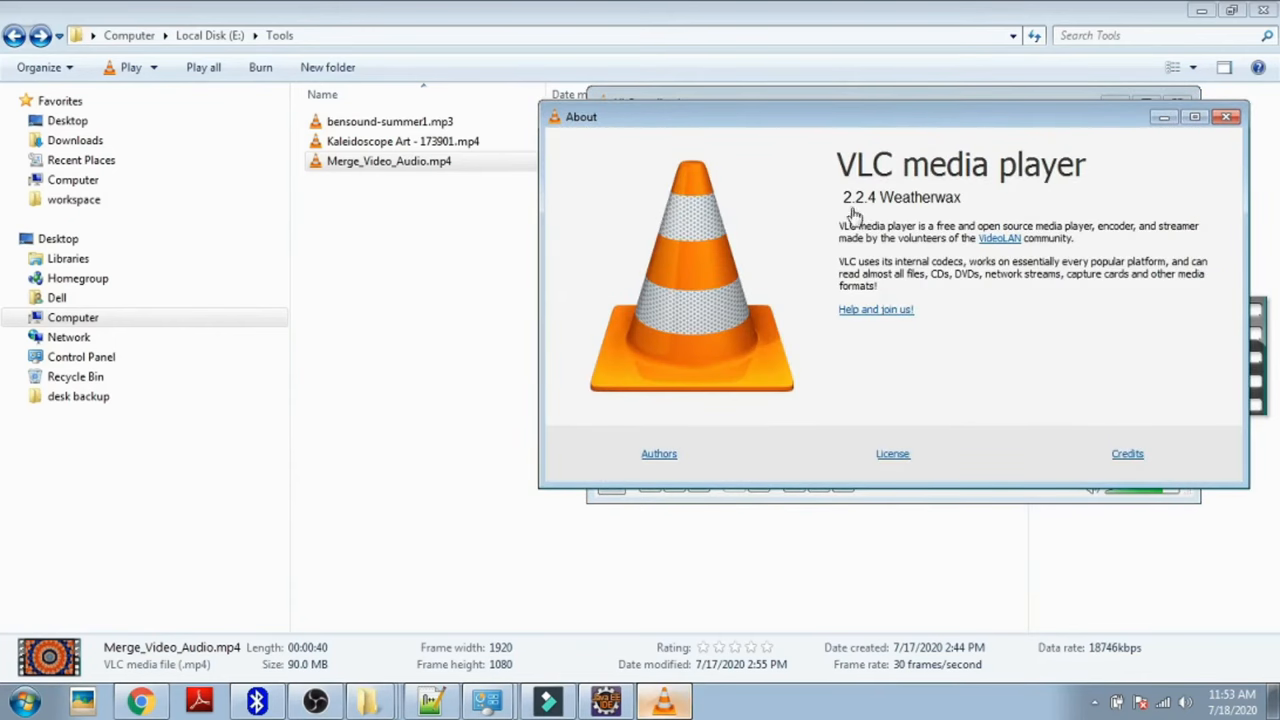
mouse_move(870, 210)
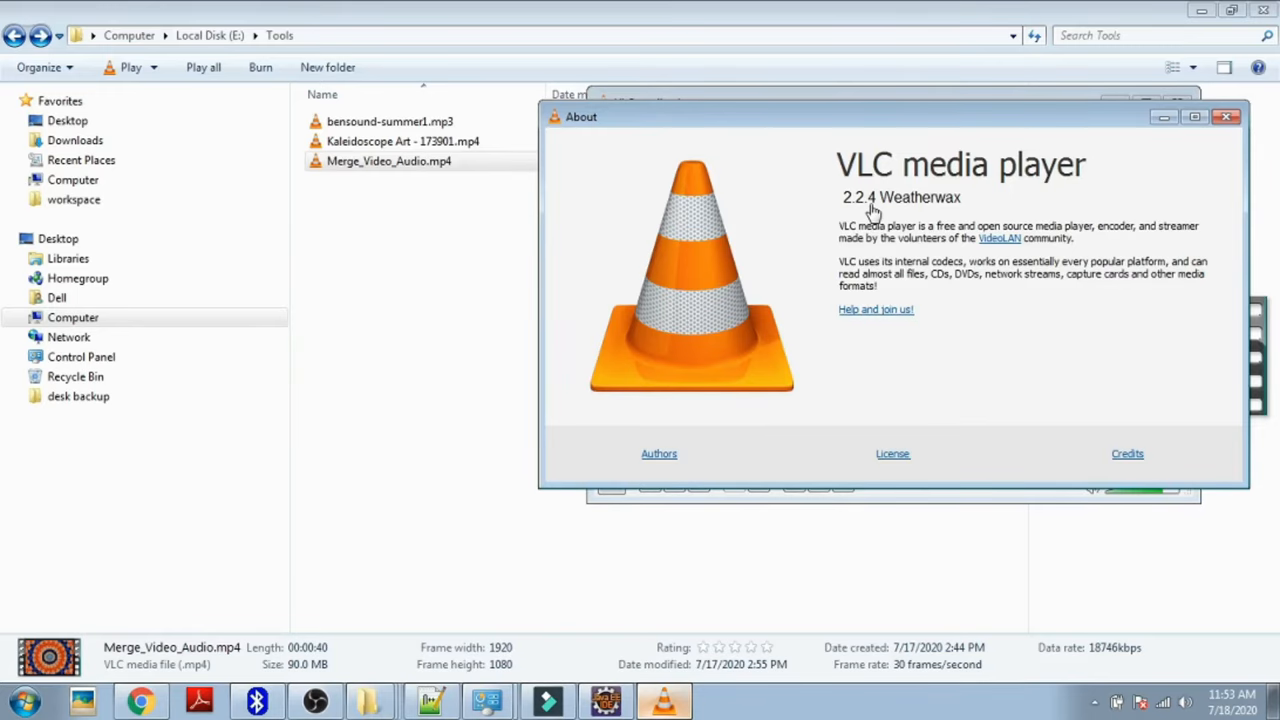
mouse_move(912, 216)
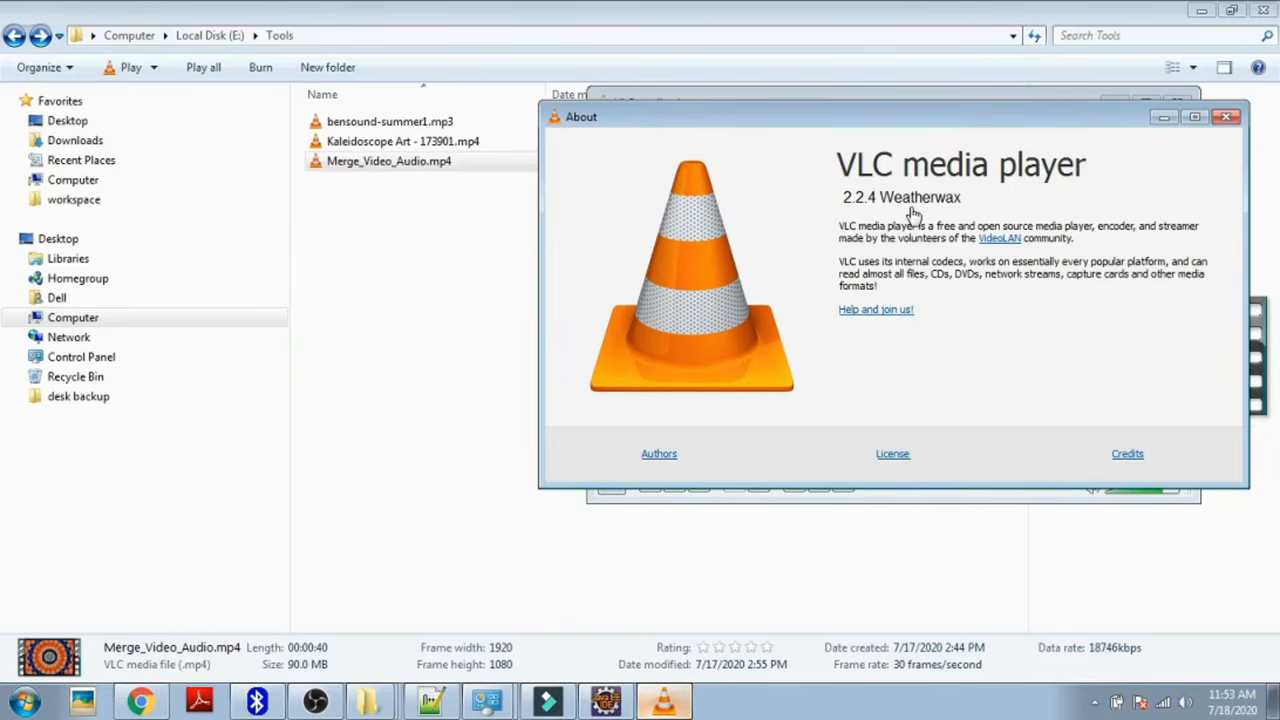